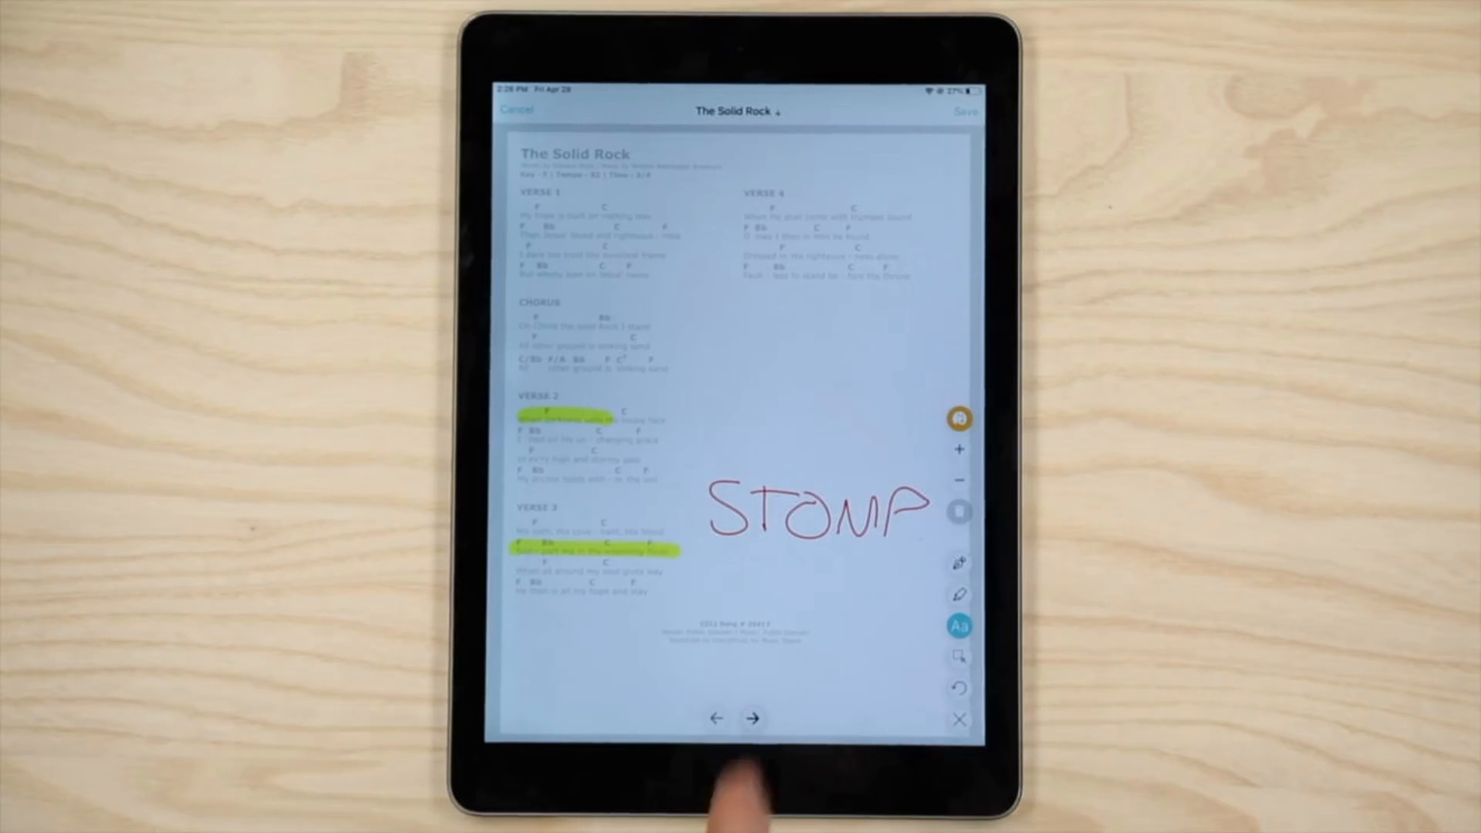
Step: Add a text annotation to The Solid Rock chart and start typing 'ST' beside STOMP
{"action": "left_click", "coordinate": [959, 627]}
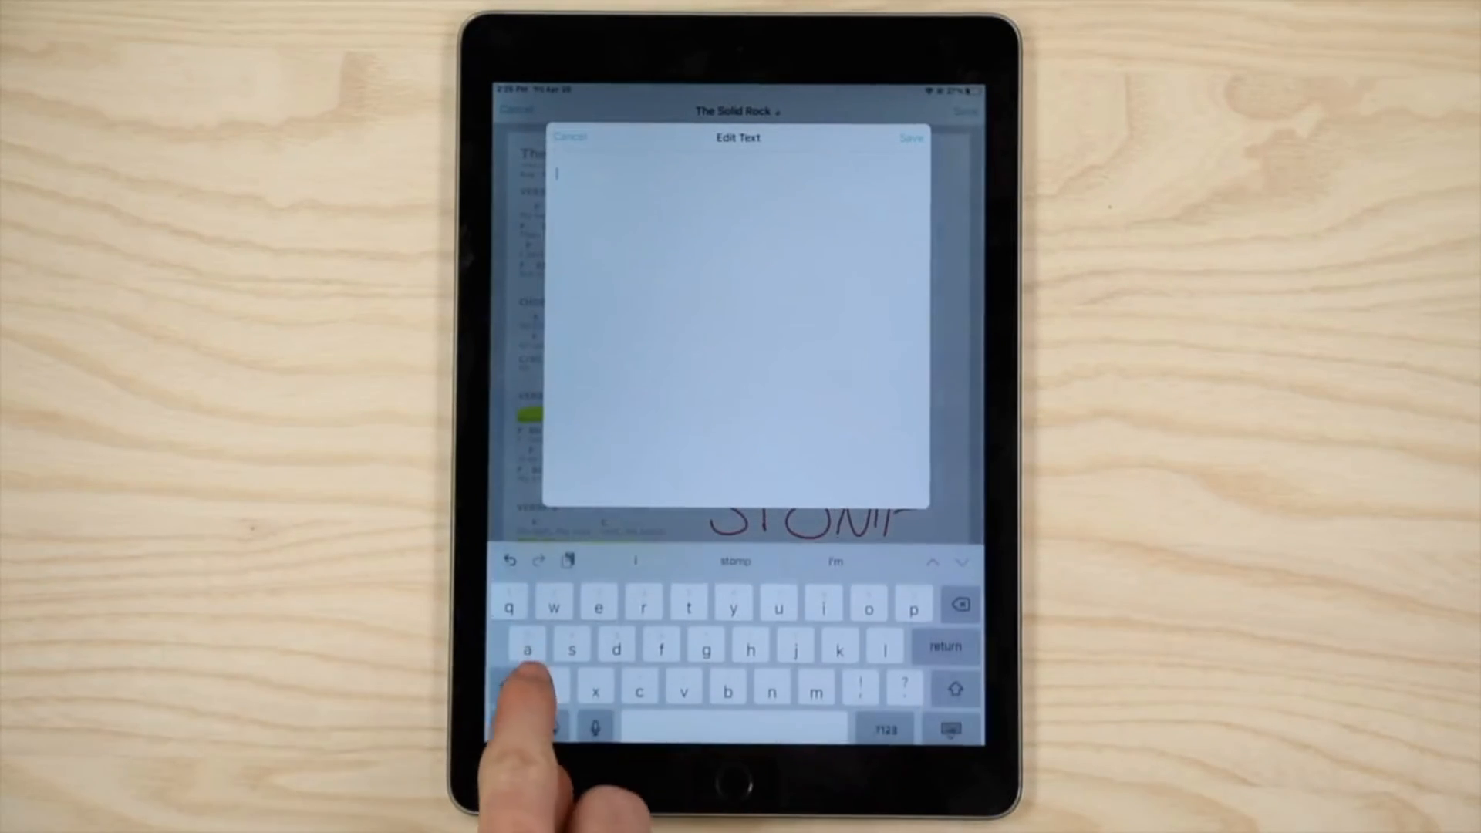
{"action": "type", "text": "ST"}
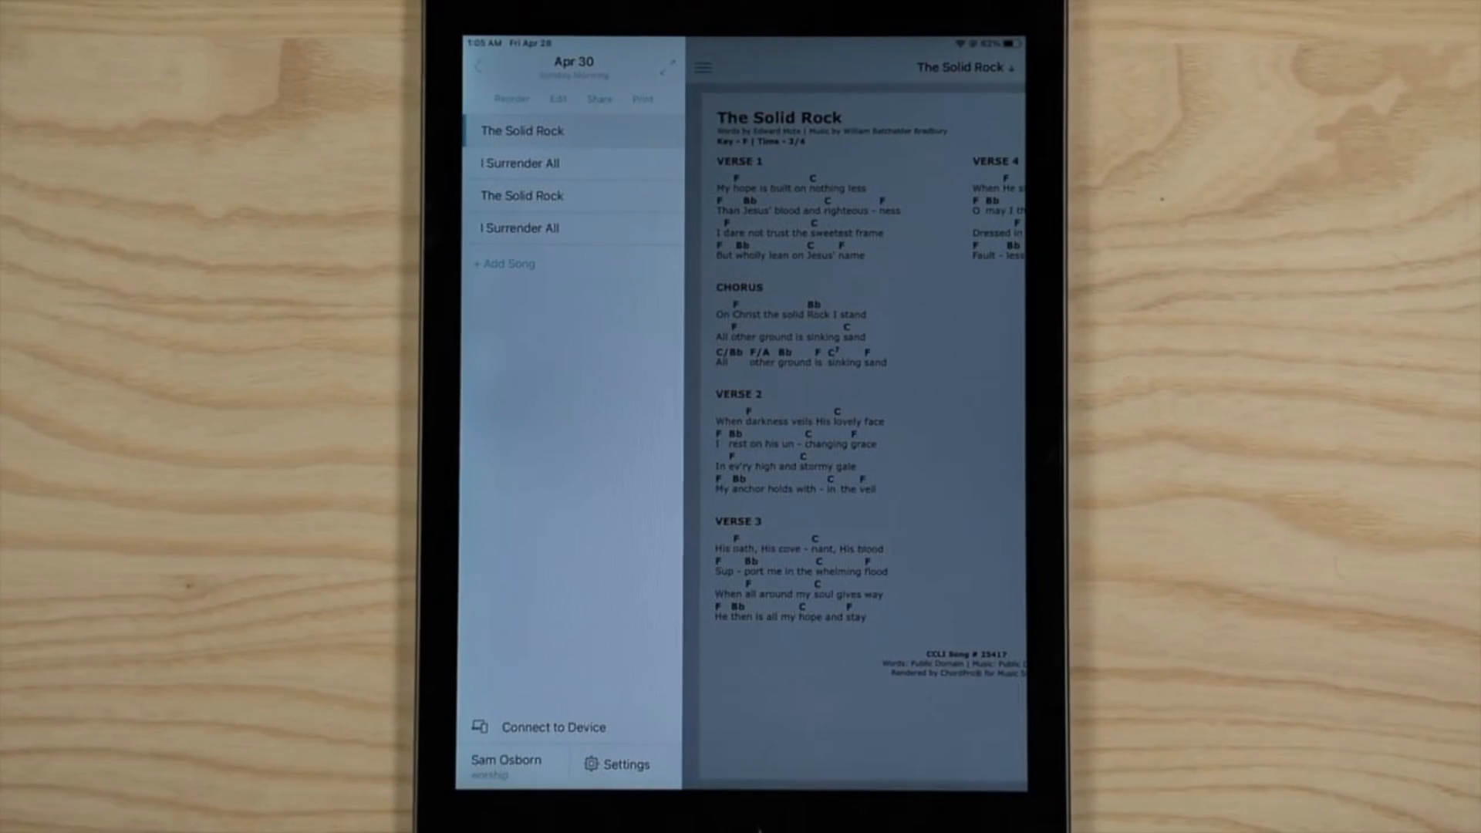
Step: Open the Connect to Device list showing the nearby host device
{"action": "left_click", "coordinate": [539, 727]}
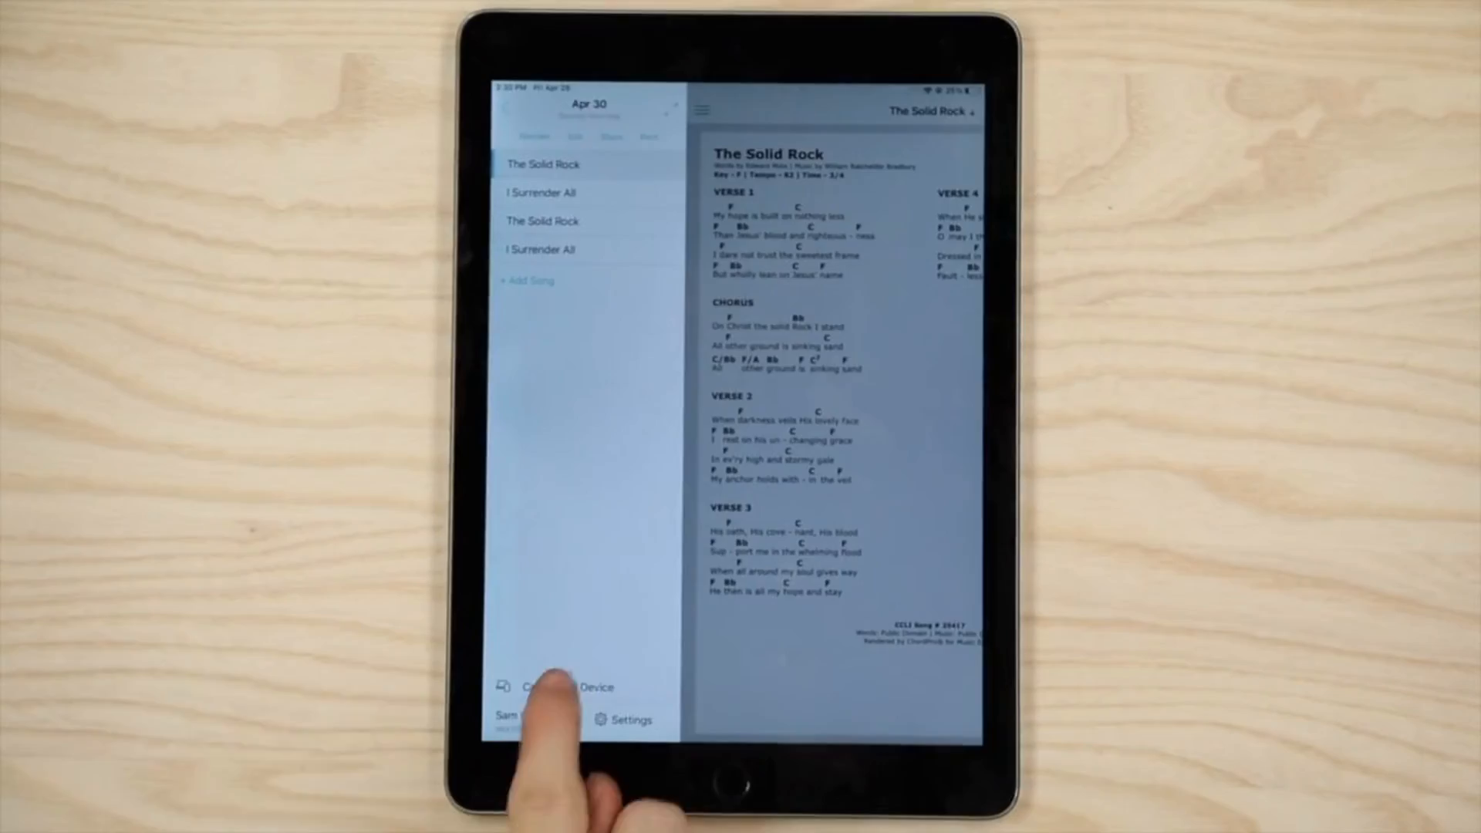
{"action": "left_click", "coordinate": [552, 687]}
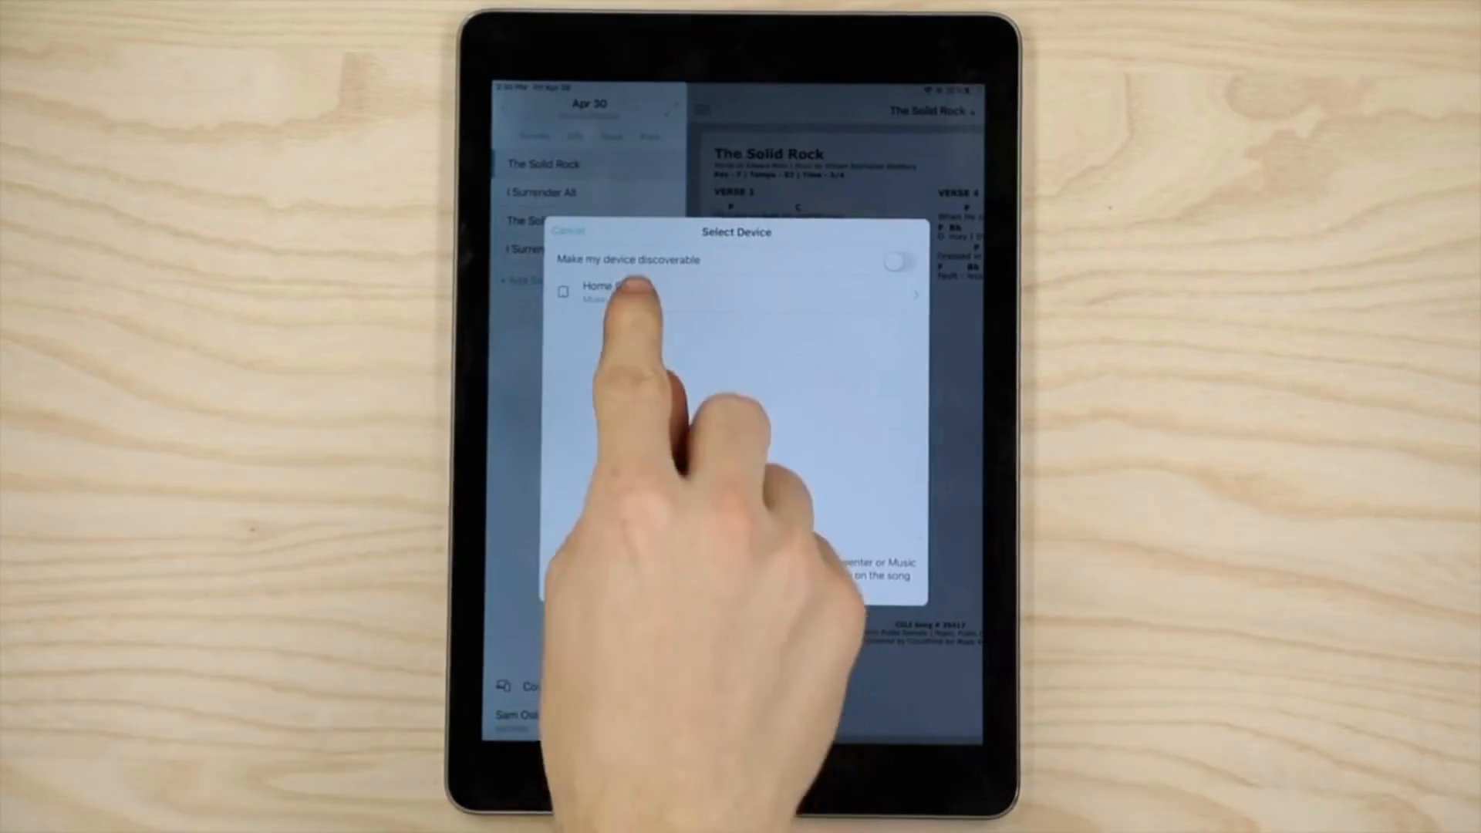